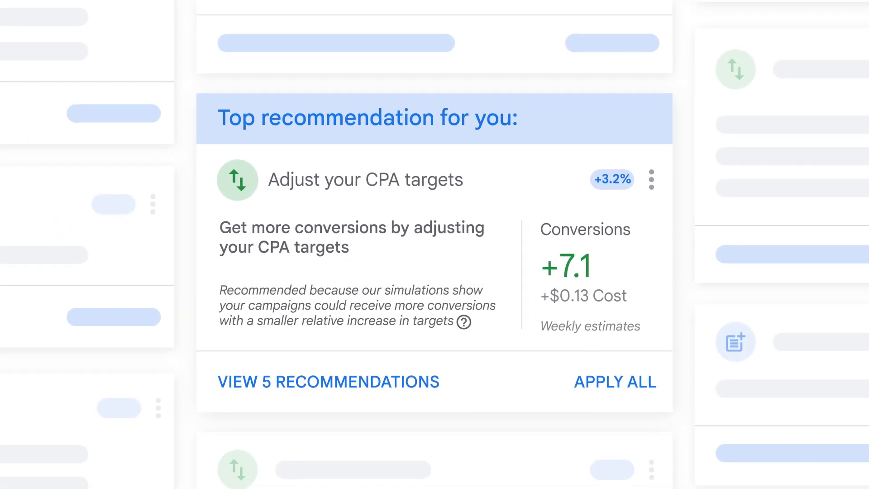
Scroll to the Adjust your CPA targets card and view its 5 recommendations.
{"action": "scroll", "scroll_direction": "down", "scroll_amount": 3}
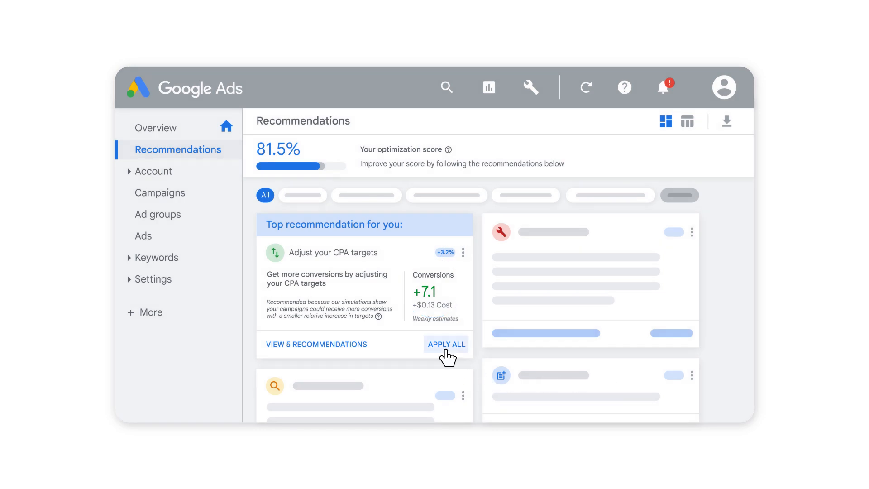
{"action": "mouse_move", "coordinate": [374, 361]}
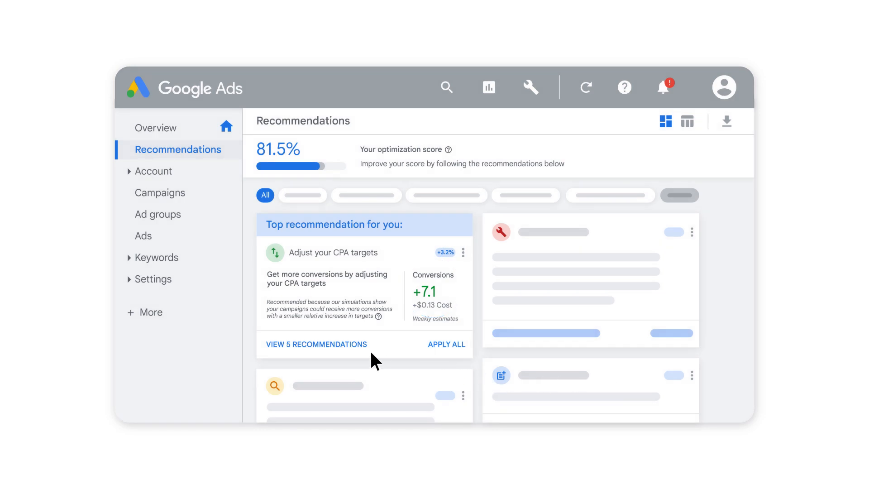
{"action": "left_click", "coordinate": [315, 344]}
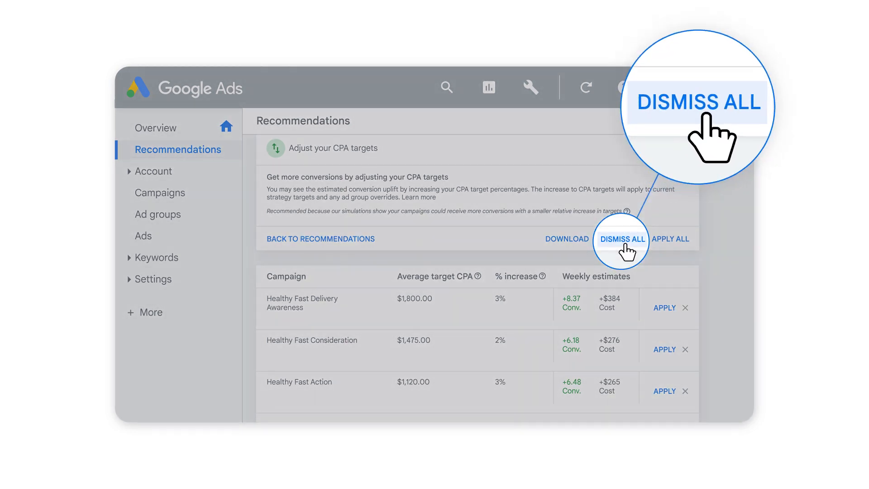
Dismiss all CPA target recommendations for the listed campaigns.
{"action": "left_click", "coordinate": [621, 239]}
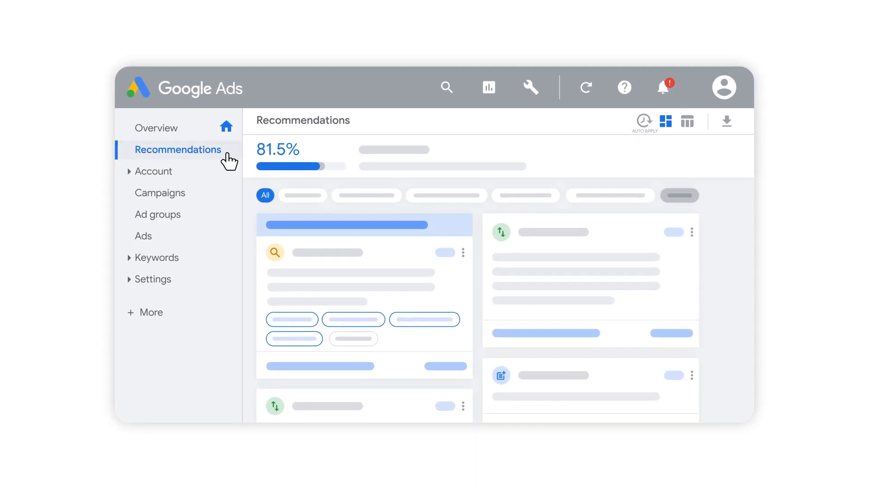
{"action": "mouse_move", "coordinate": [252, 166]}
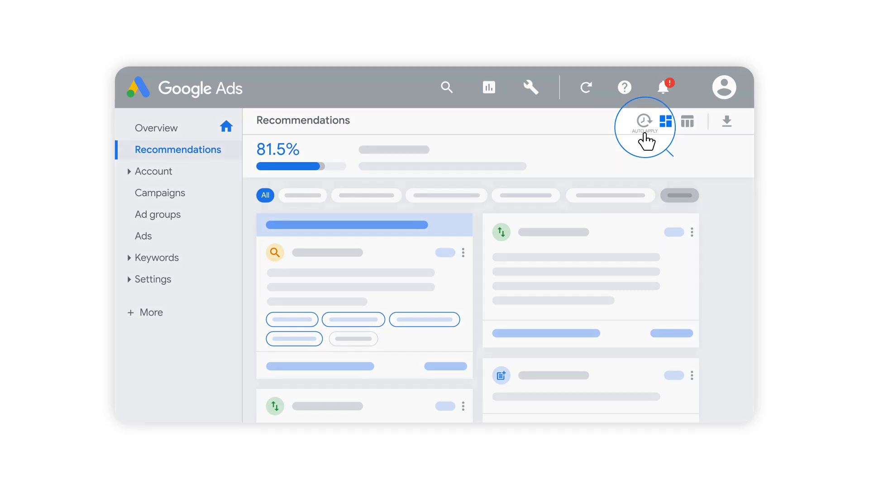
Go to the Auto-apply management page from the Recommendations toolbar.
{"action": "left_click", "coordinate": [644, 121]}
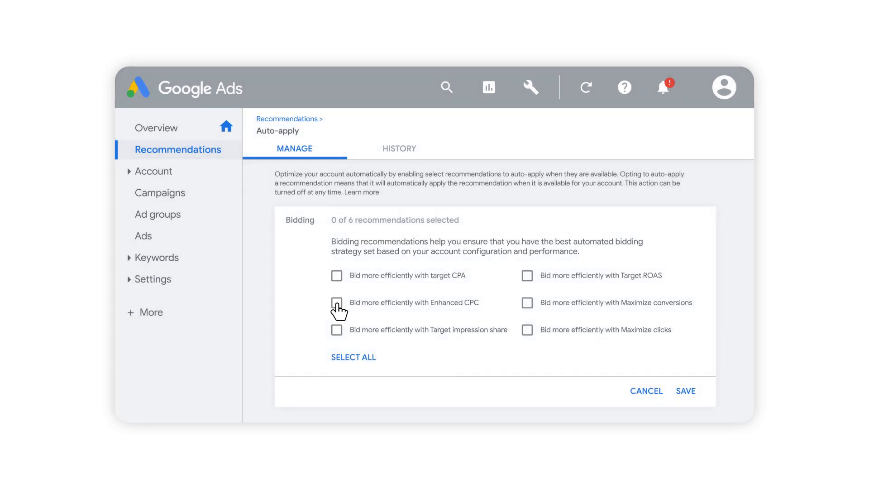
Tick Enhanced CPC and Target ROAS under Bidding and save.
{"action": "left_click", "coordinate": [336, 302]}
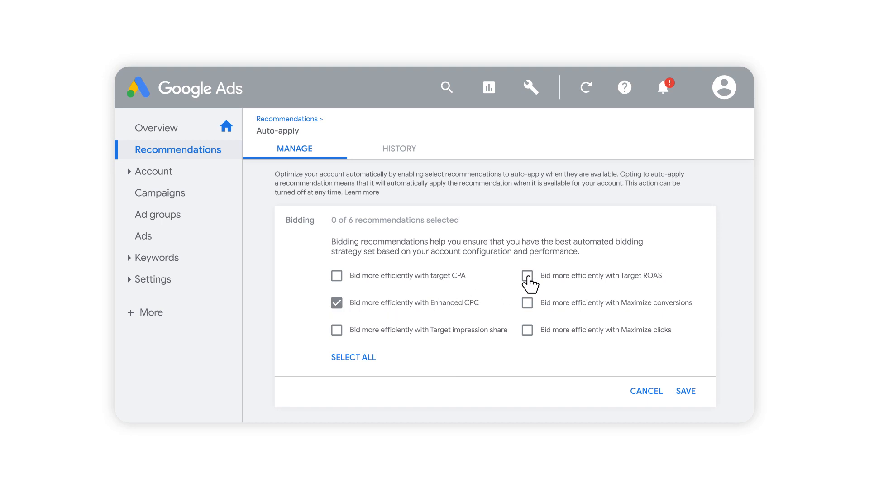
{"action": "left_click", "coordinate": [527, 275]}
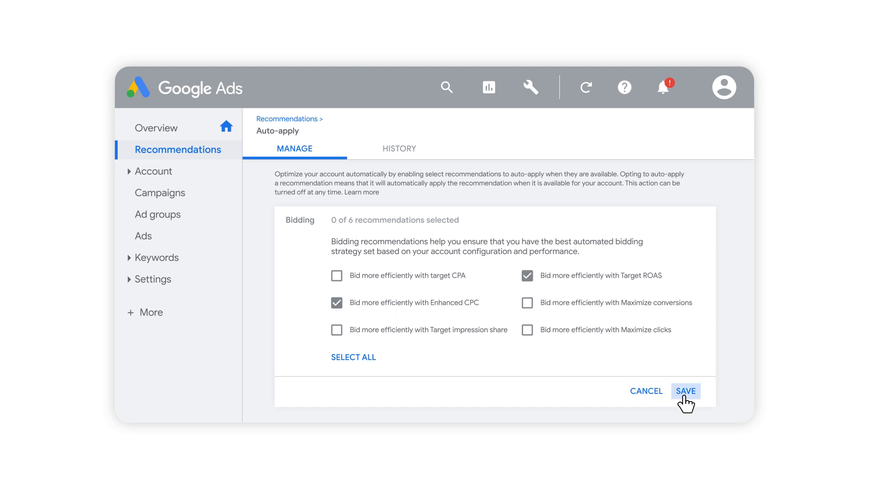
{"action": "left_click", "coordinate": [685, 391]}
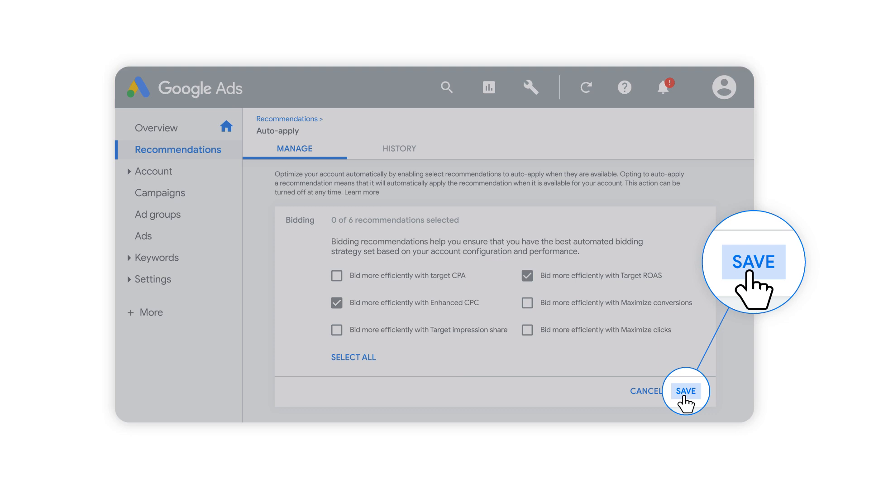